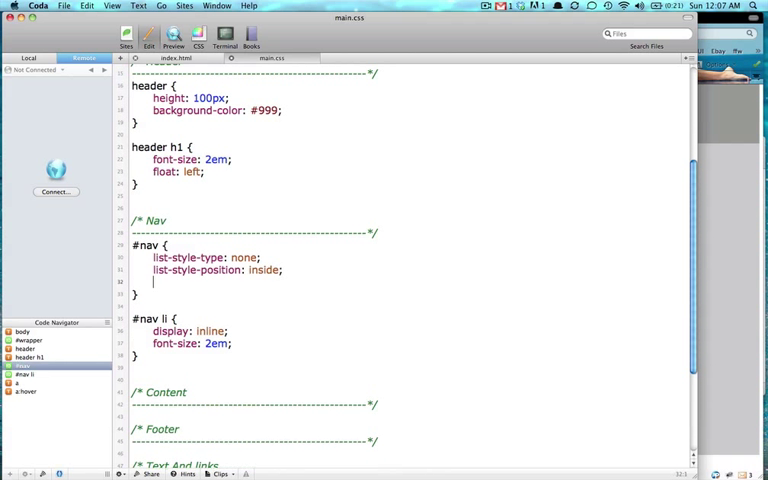
Replace text-align in the #nav rule with float: right; from the autocomplete
{"action": "type", "text": "text-align: right;"}
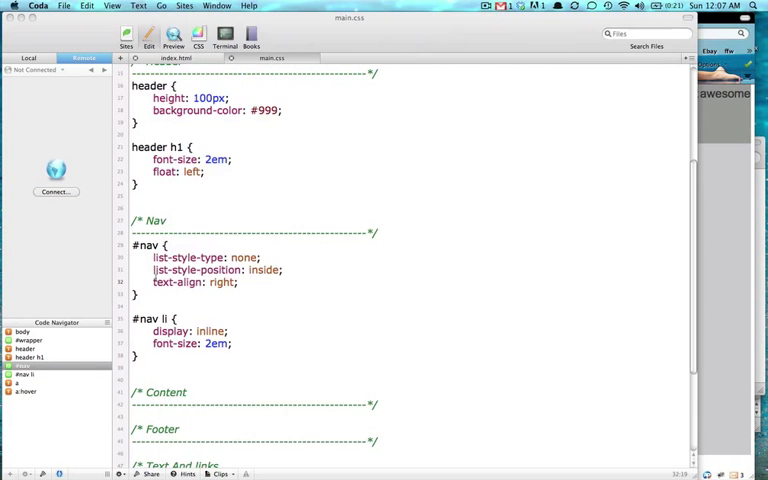
{"action": "type", "text": "fl"}
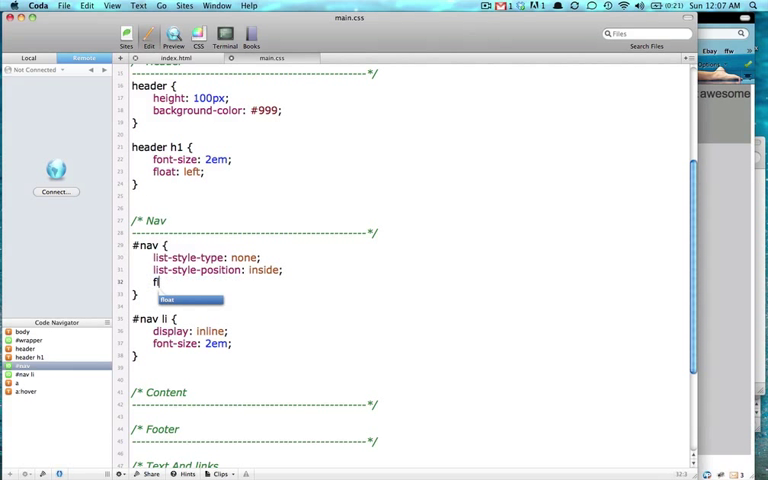
{"action": "type", "text": "oat: right;"}
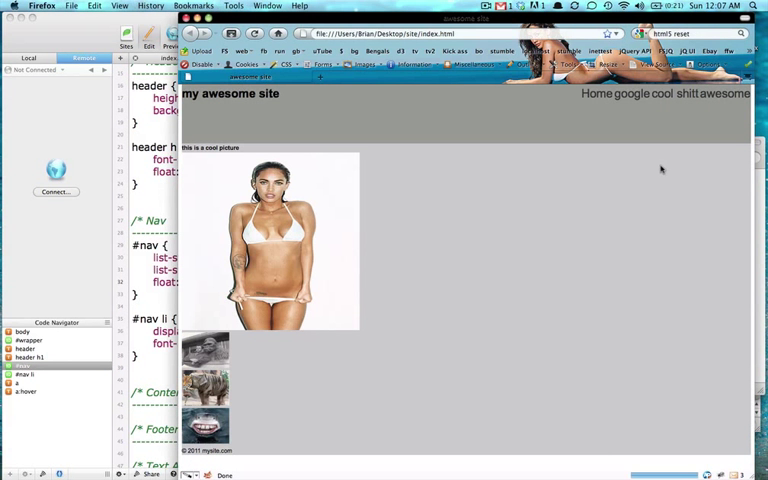
{"action": "mouse_move", "coordinate": [170, 202]}
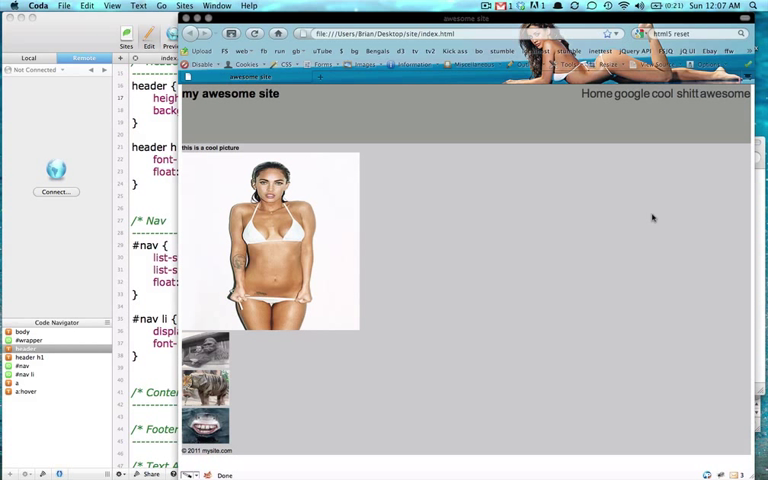
{"action": "mouse_move", "coordinate": [376, 180]}
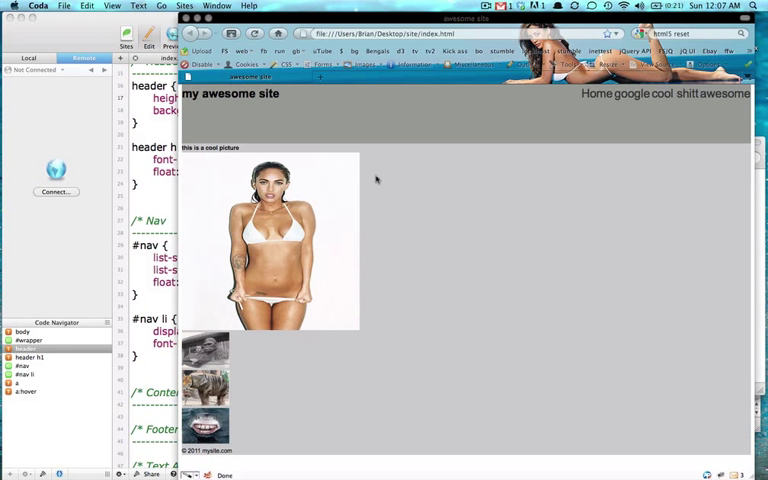
{"action": "mouse_move", "coordinate": [373, 166]}
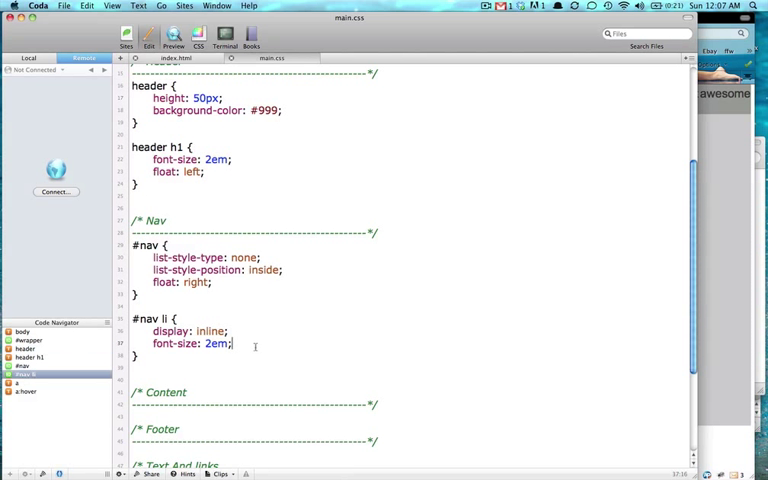
Add margin: 10px 0 0 0; to both #nav li and header h1
{"action": "type", "text": "margin: 1"}
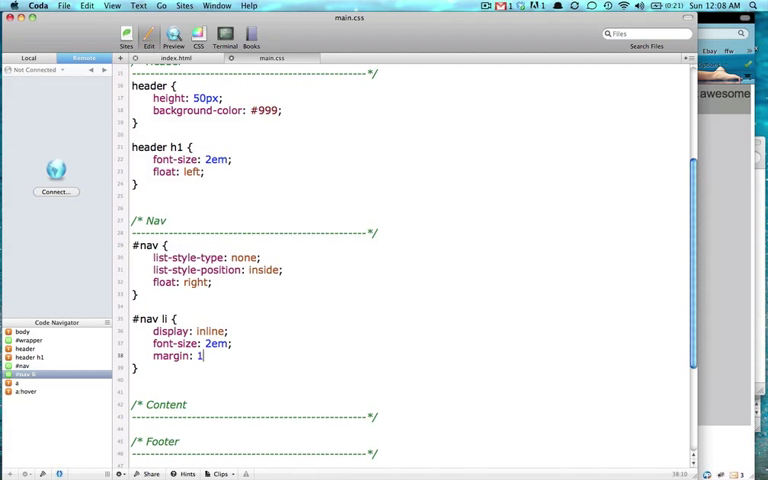
{"action": "type", "text": "px 0 0 0;"}
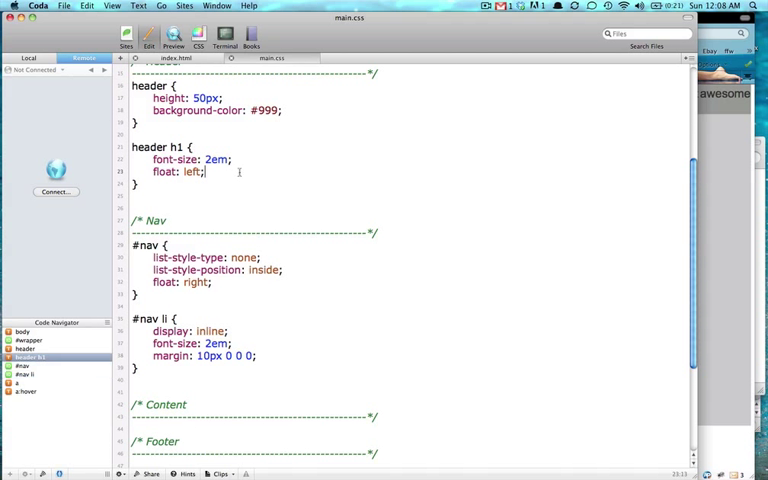
{"action": "type", "text": "margin:"}
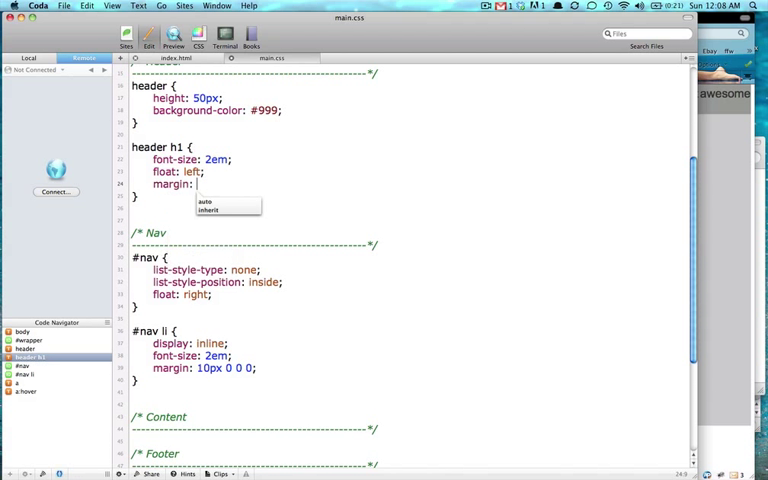
{"action": "type", "text": "10px"}
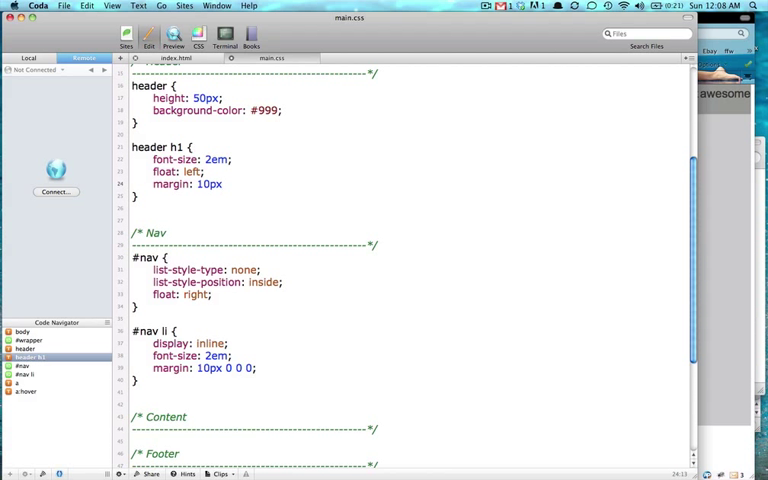
{"action": "type", "text": "0 0 0"}
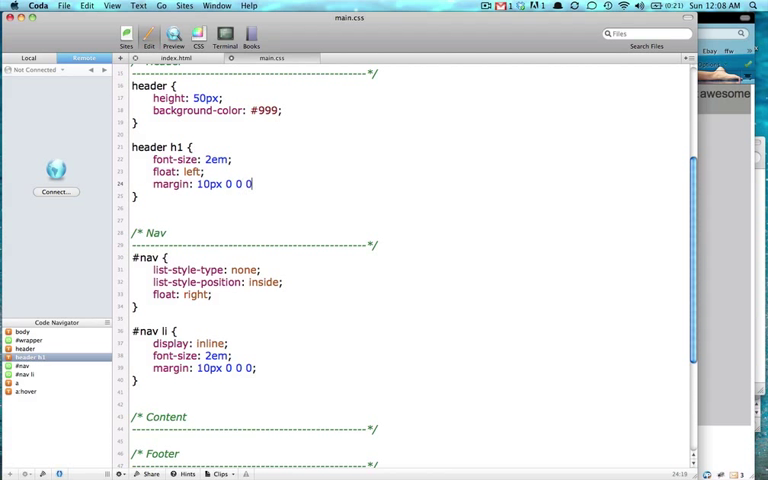
{"action": "type", "text": ";"}
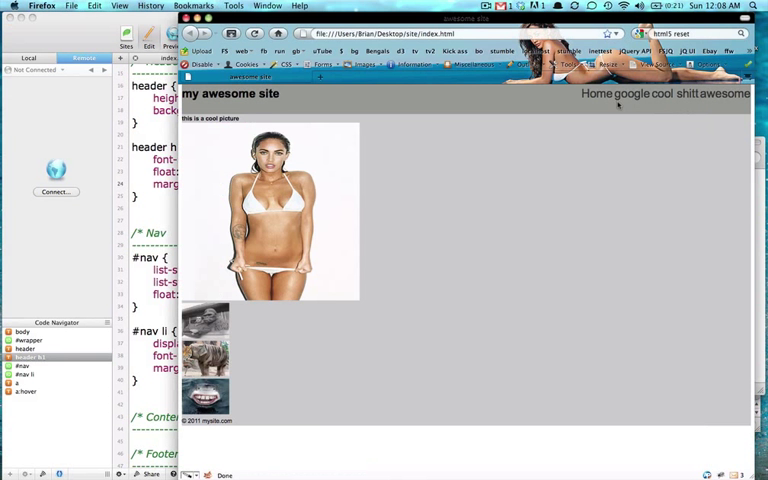
{"action": "mouse_move", "coordinate": [615, 100]}
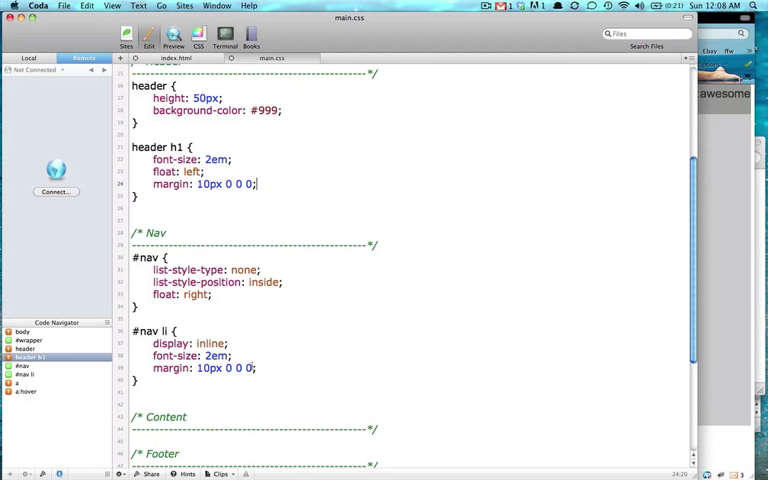
Change the header h1 margin to 10px 0 0 10px
{"action": "double_click", "coordinate": [203, 368]}
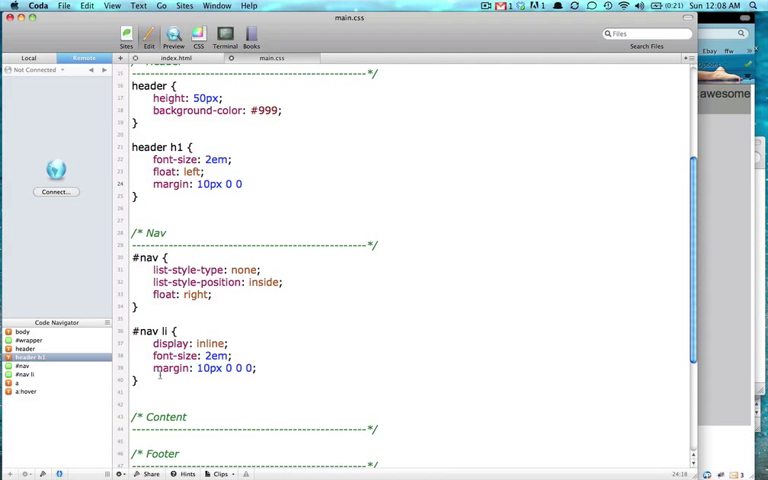
{"action": "triple_click", "coordinate": [200, 368]}
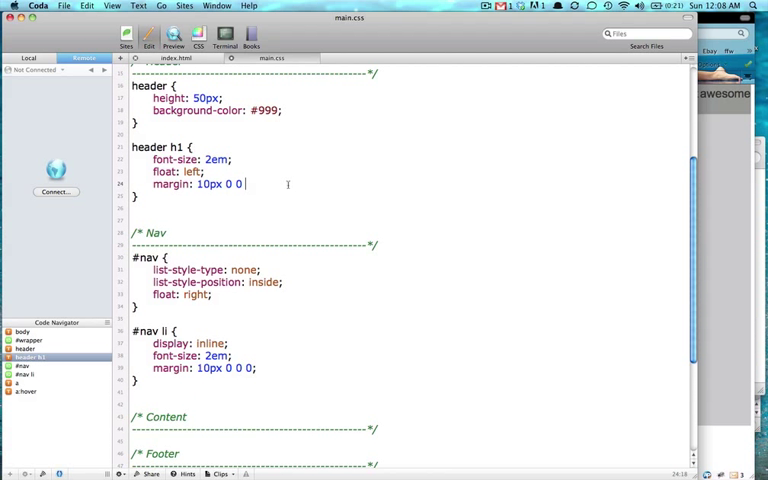
{"action": "type", "text": "10px;"}
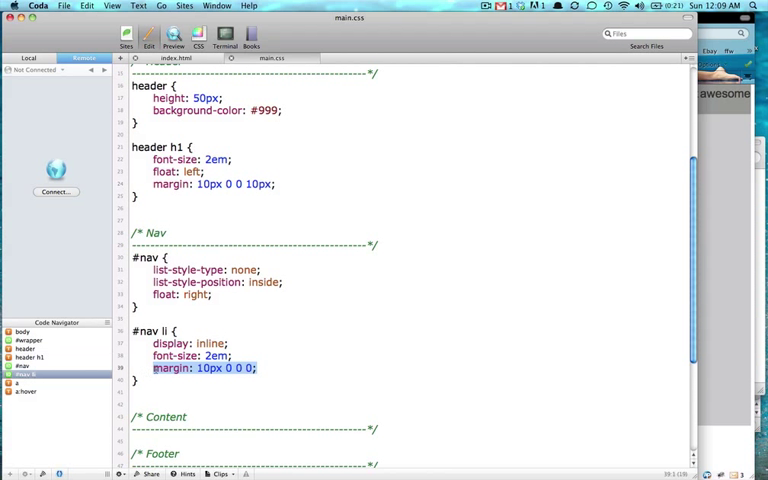
Move the top margin from #nav li onto #nav and give #nav li margin: 0 20px 0 0
{"action": "key", "text": "Backspace"}
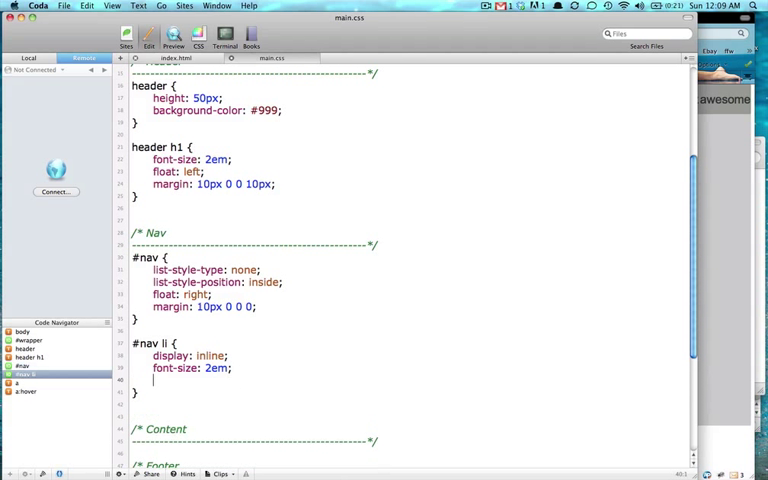
{"action": "type", "text": "margin:"}
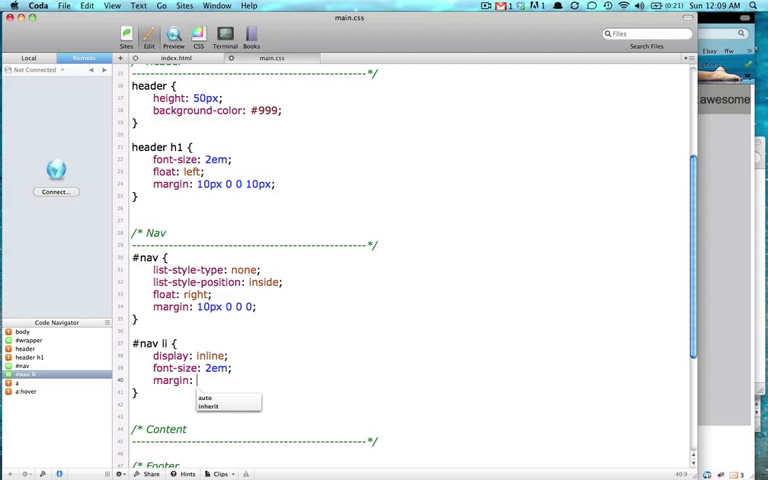
{"action": "type", "text": "0"}
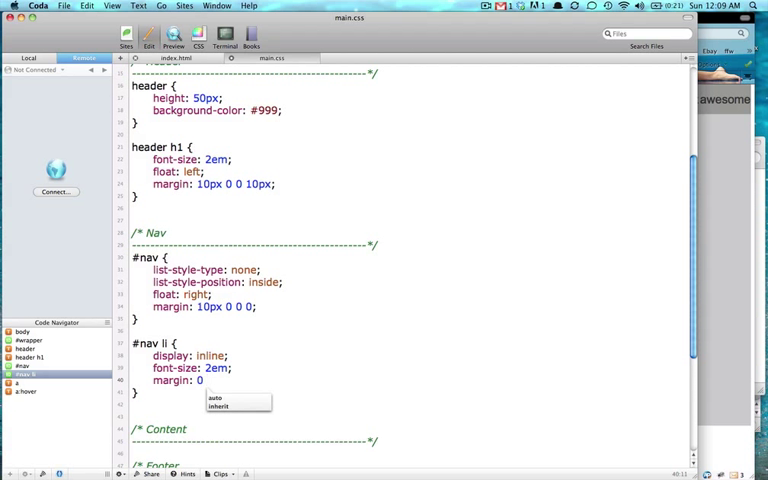
{"action": "type", "text": "20px 0 0;"}
{"action": "type", "text": "h2 {"}
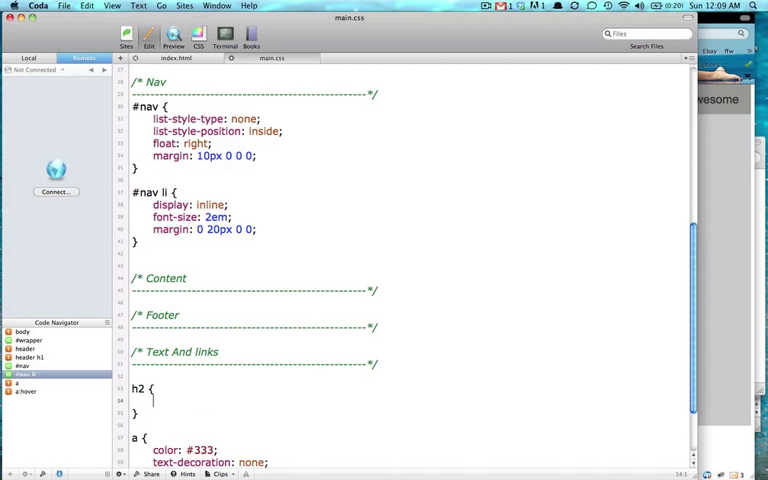
Set h2 font-size to 1.6em and add a #content rule with padding
{"action": "type", "text": "font-size: 1."}
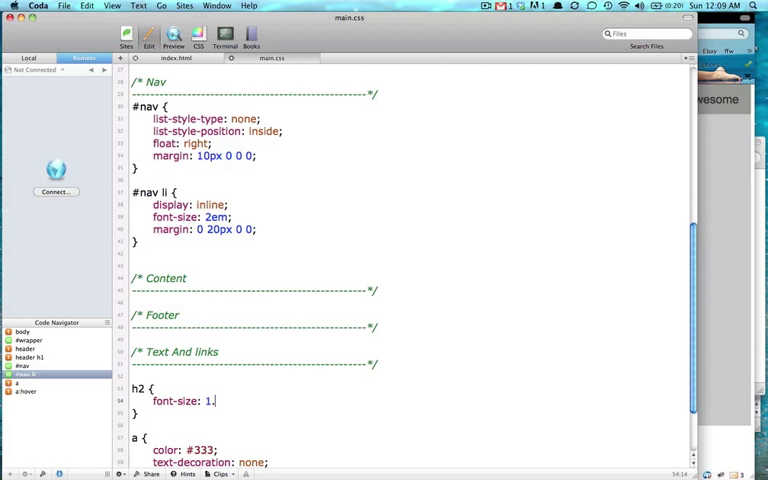
{"action": "type", "text": "6em;"}
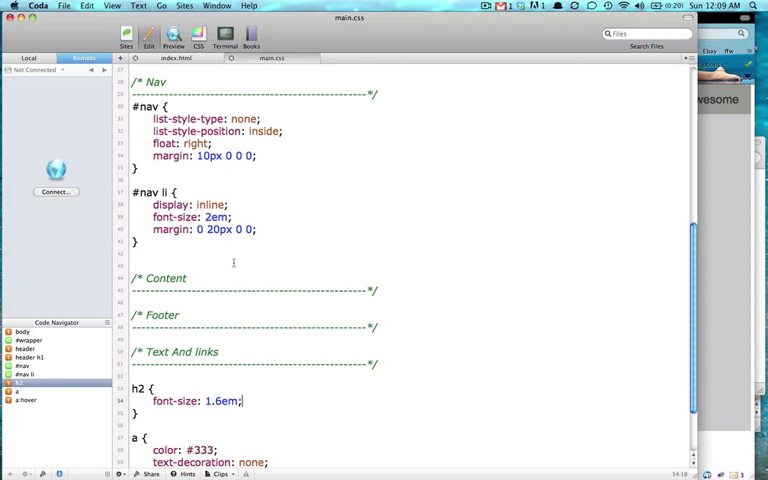
{"action": "type", "text": "#"}
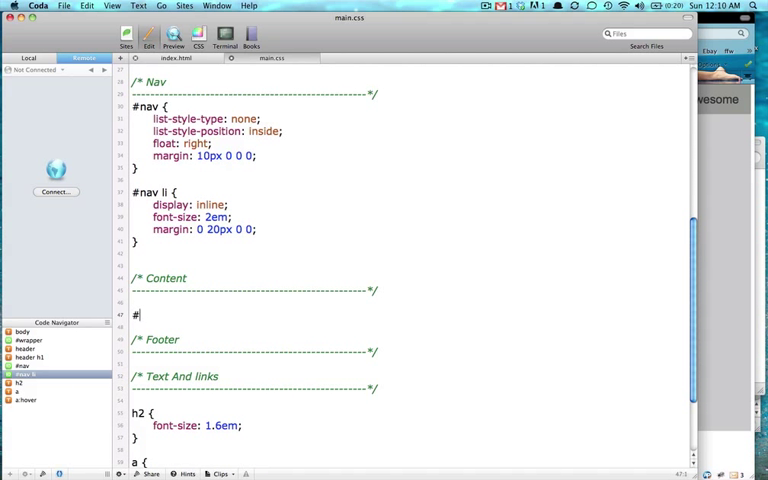
{"action": "type", "text": "content {}"}
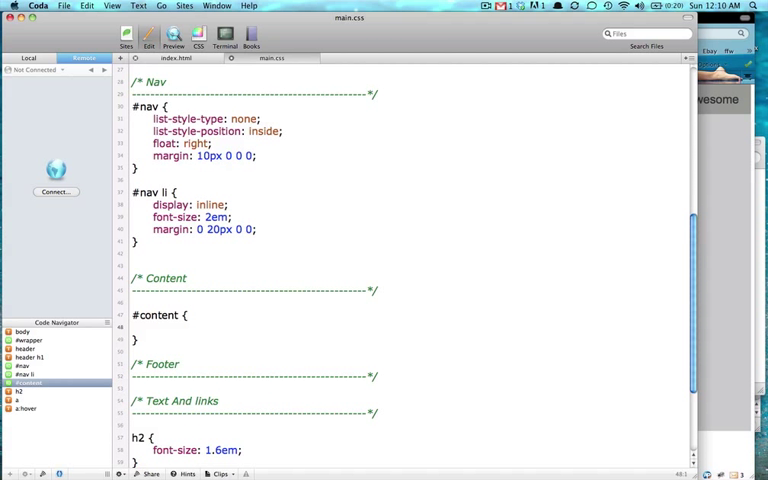
{"action": "type", "text": "padd"}
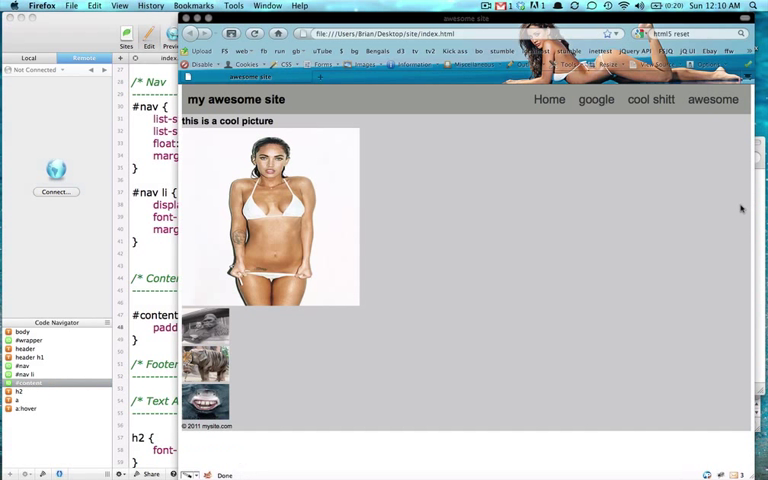
Inspect the gallery picture's element in the Firefox preview
{"action": "right_click", "coordinate": [275, 215]}
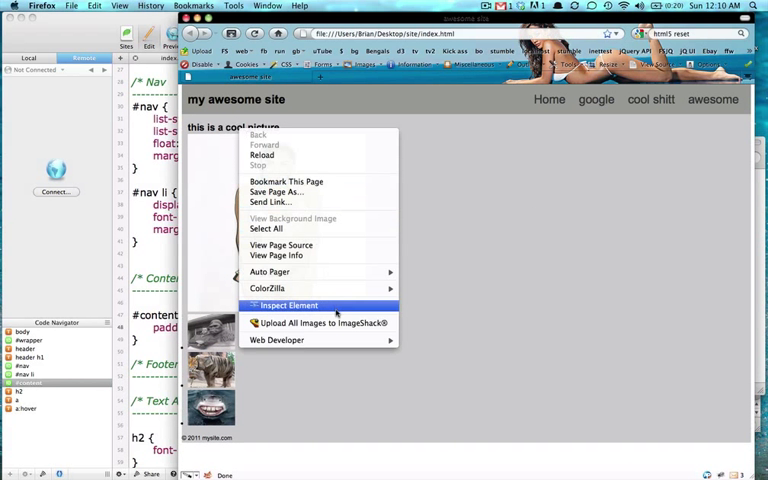
{"action": "left_click", "coordinate": [285, 305]}
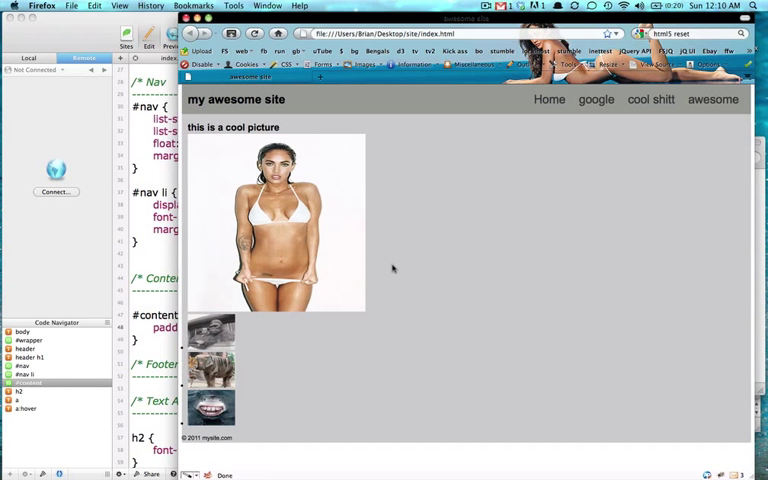
{"action": "mouse_move", "coordinate": [133, 272]}
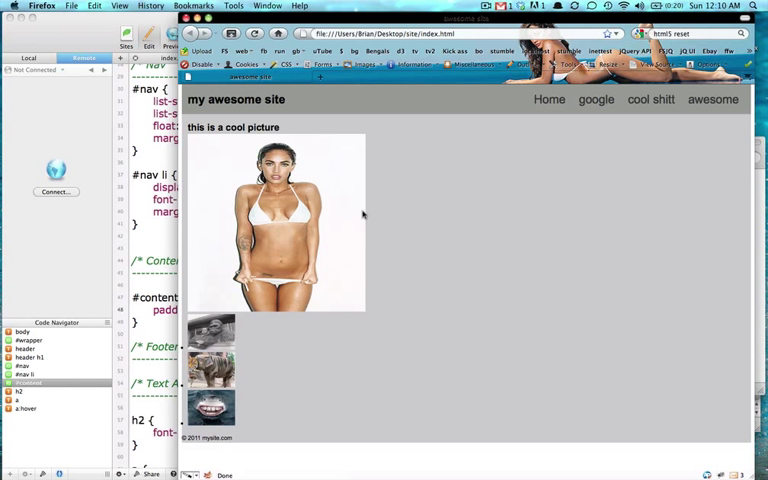
{"action": "mouse_move", "coordinate": [340, 218]}
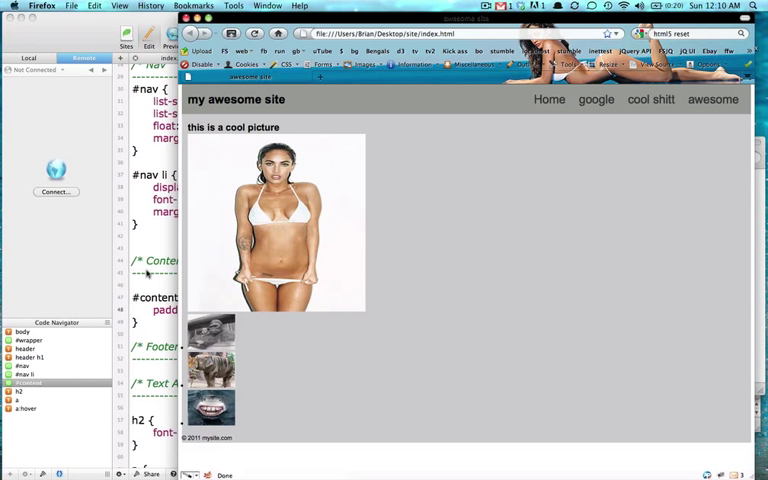
{"action": "mouse_move", "coordinate": [210, 335]}
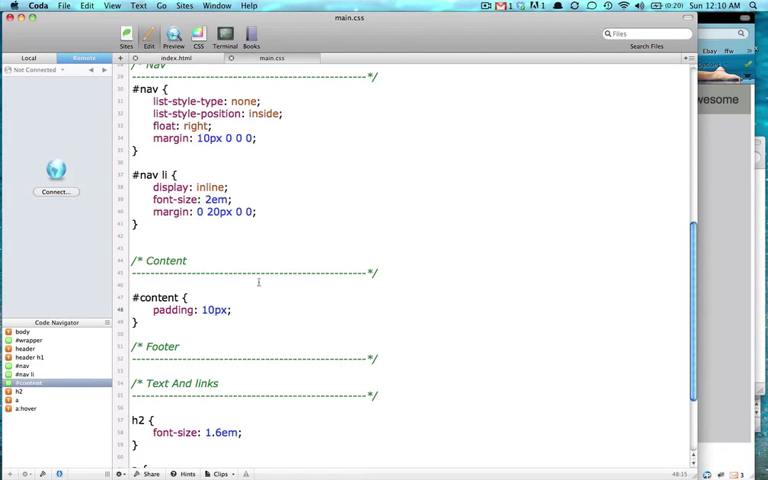
Check the ul.gallery markup in index.html, then start a #gallery rule with list-style
{"action": "left_click", "coordinate": [177, 58]}
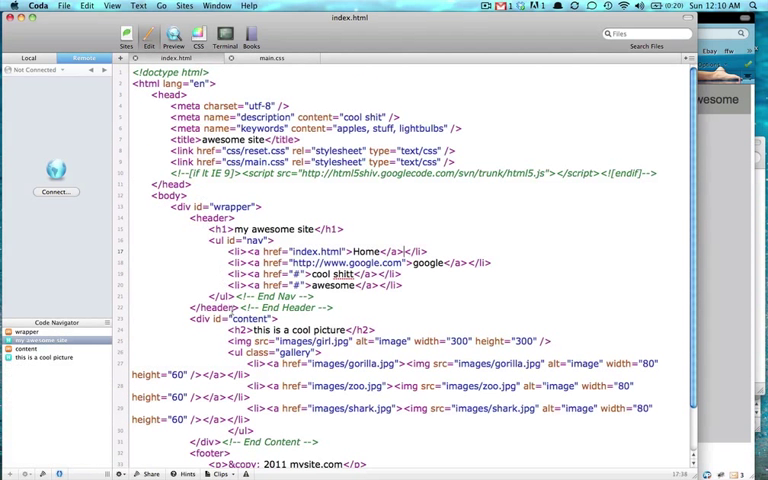
{"action": "scroll", "scroll_direction": "down", "scroll_amount": 3}
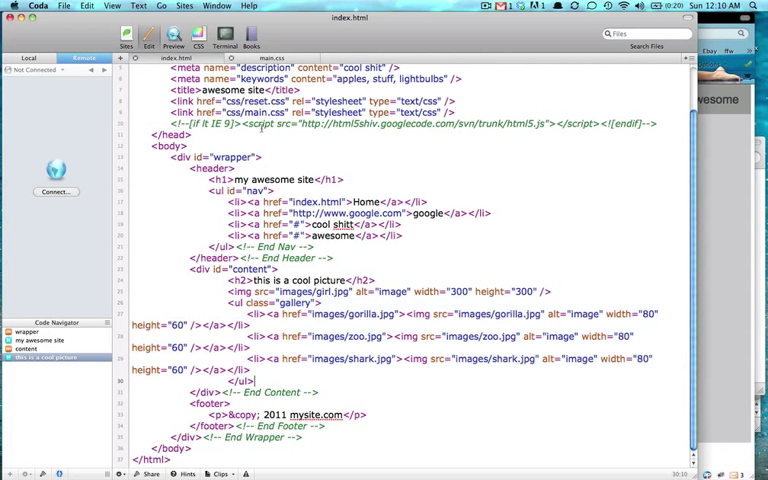
{"action": "left_click", "coordinate": [272, 57]}
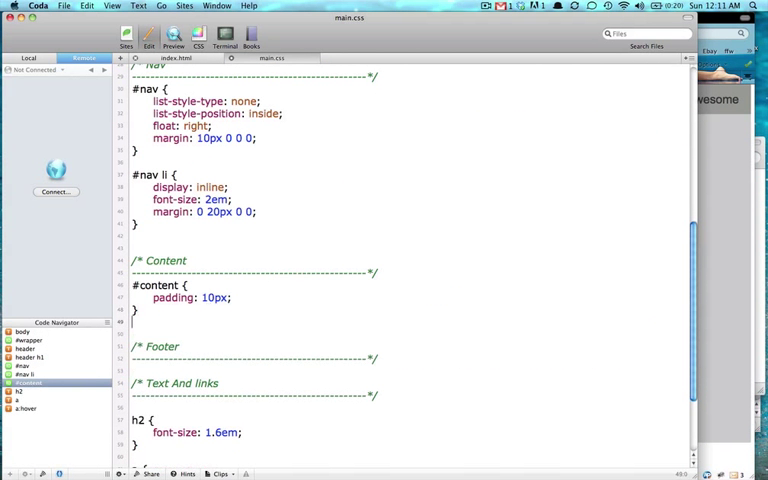
{"action": "type", "text": "#"}
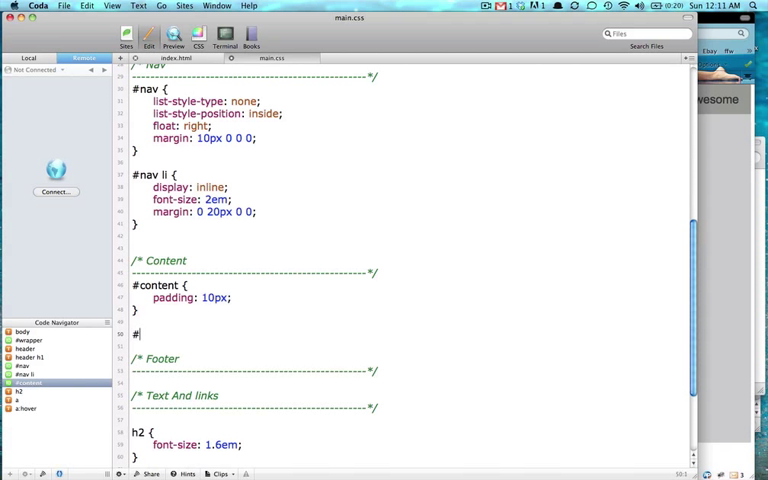
{"action": "type", "text": "gallery {}"}
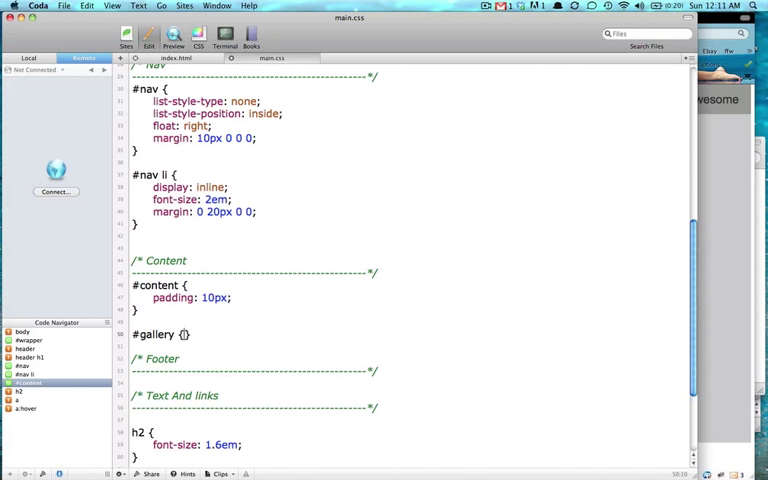
{"action": "type", "text": "list-s"}
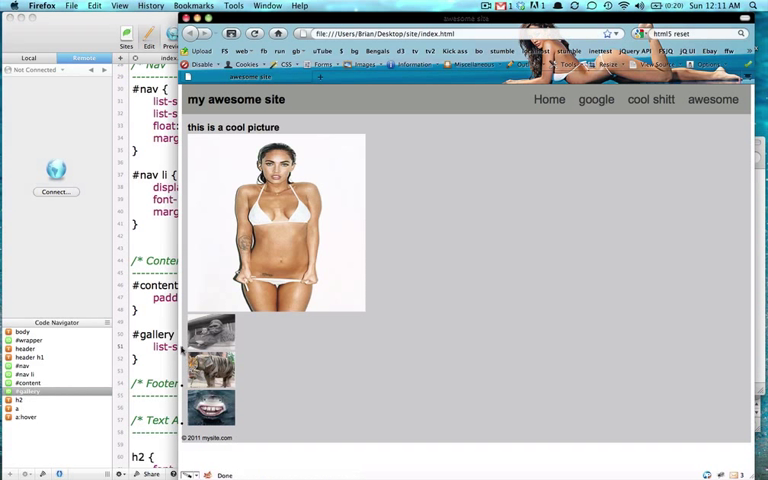
{"action": "mouse_move", "coordinate": [188, 355]}
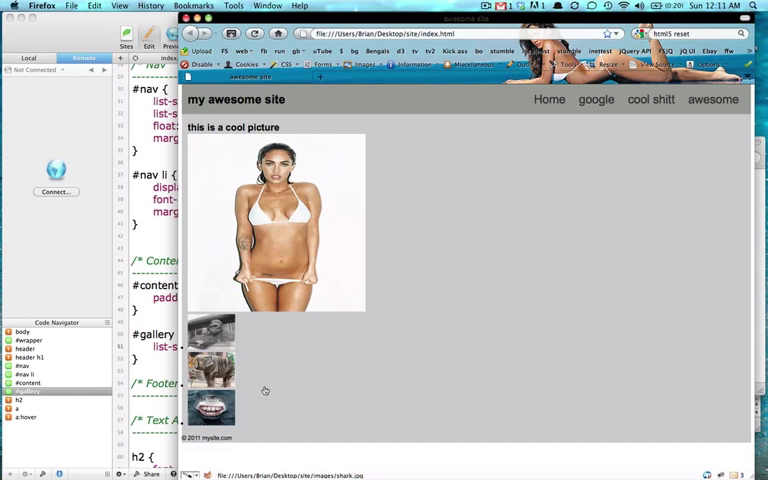
{"action": "mouse_move", "coordinate": [259, 373]}
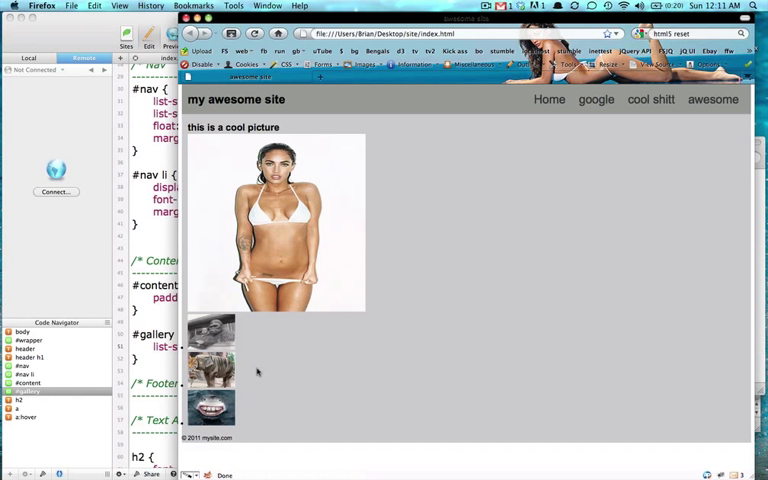
{"action": "mouse_move", "coordinate": [258, 371]}
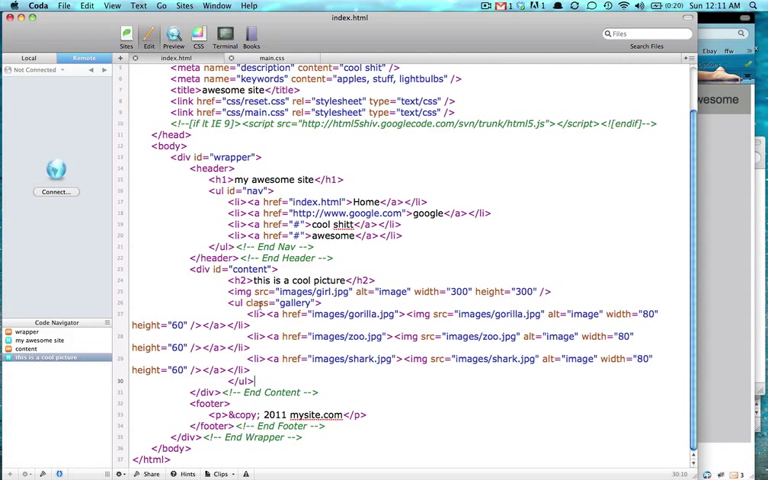
Add a #gallery li rule with display: inline and margin: 0 10px 0 0
{"action": "double_click", "coordinate": [253, 302]}
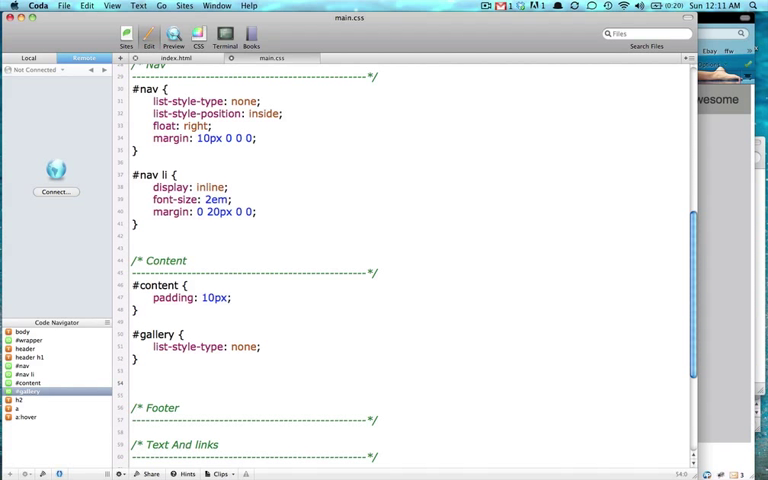
{"action": "type", "text": "#gallery"}
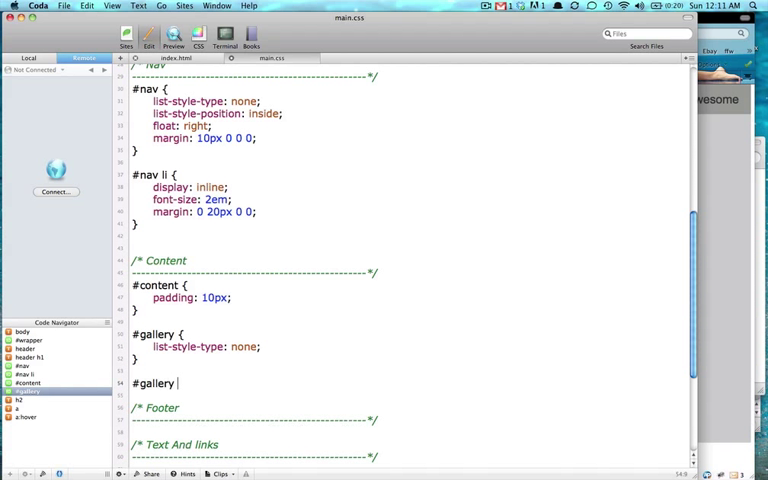
{"action": "type", "text": "li {"}
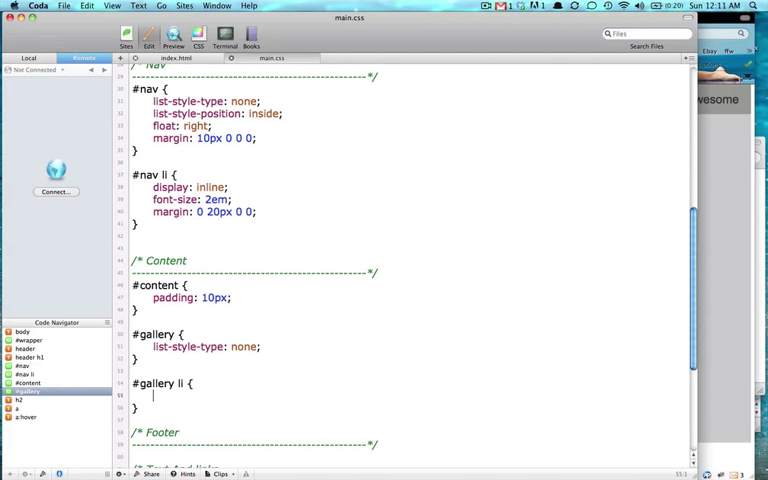
{"action": "type", "text": "display: inline;"}
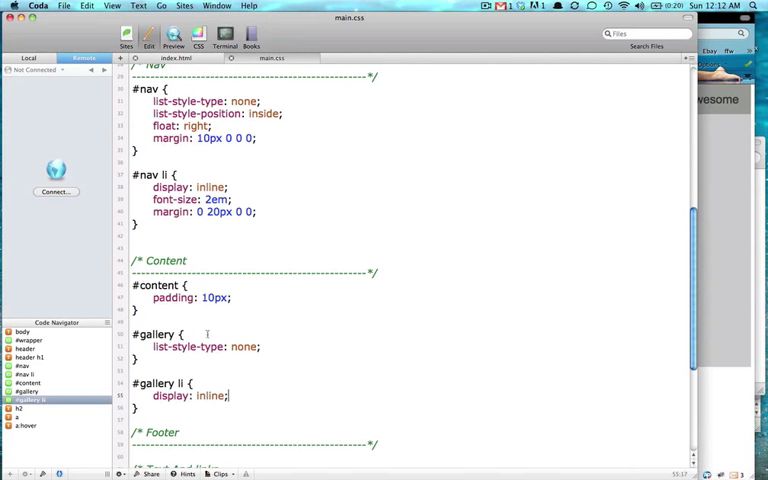
{"action": "key", "text": "Backspace"}
{"action": "type", "text": "float"}
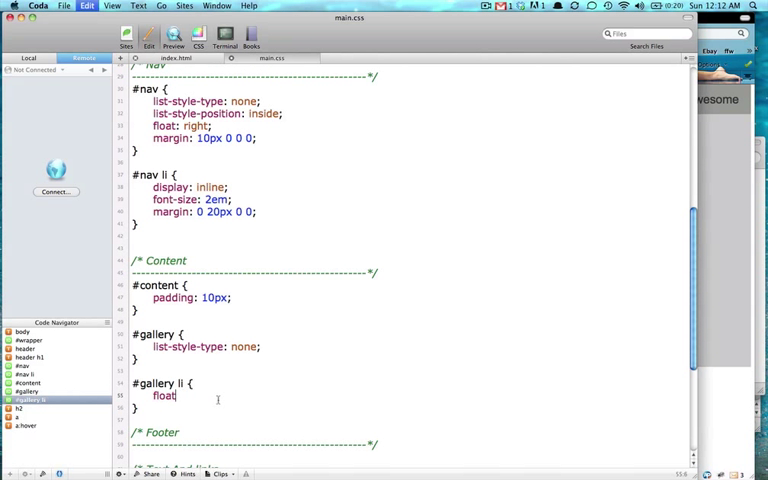
{"action": "type", "text": "display: inline;"}
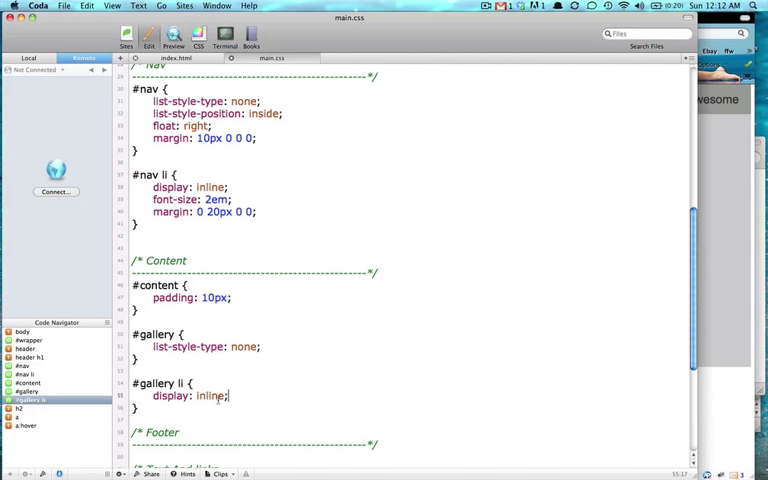
{"action": "mouse_move", "coordinate": [727, 226]}
{"action": "type", "text": "margin:"}
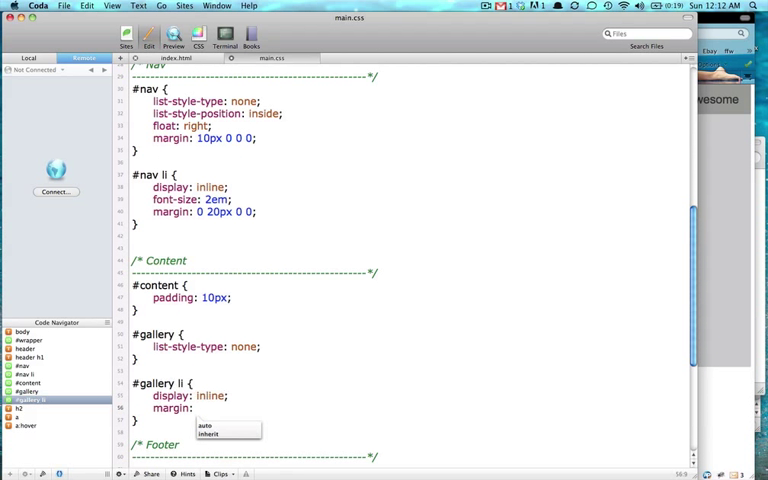
{"action": "type", "text": "0"}
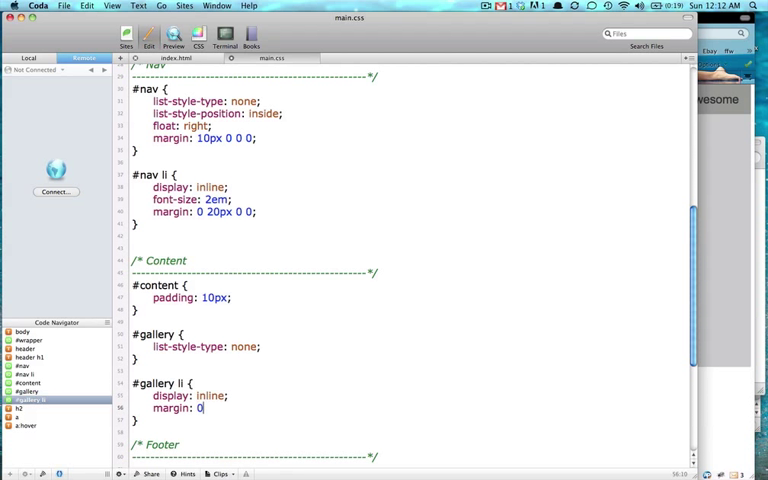
{"action": "type", "text": "10px 0 0 ;"}
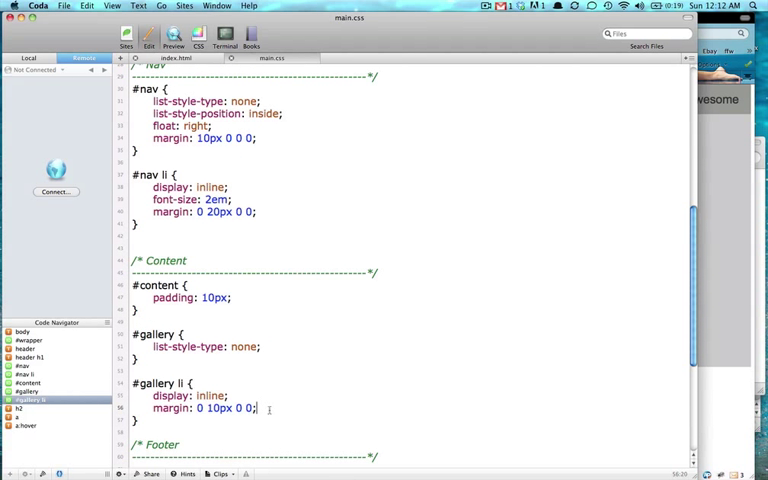
{"action": "left_click", "coordinate": [176, 58]}
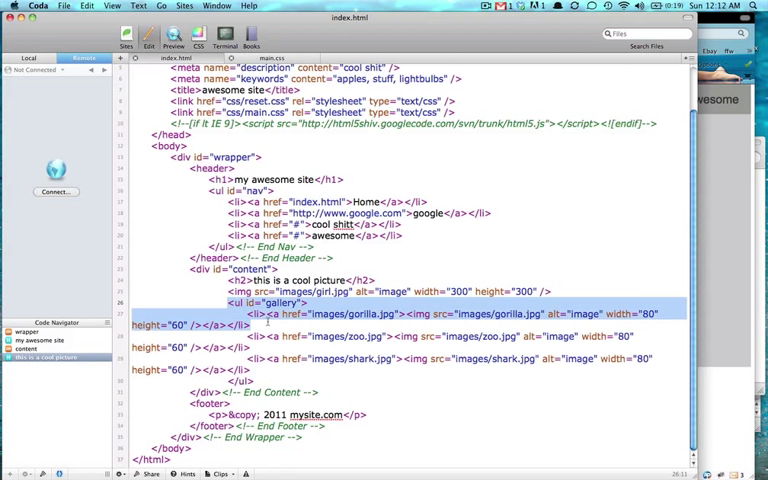
{"action": "left_click", "coordinate": [262, 313]}
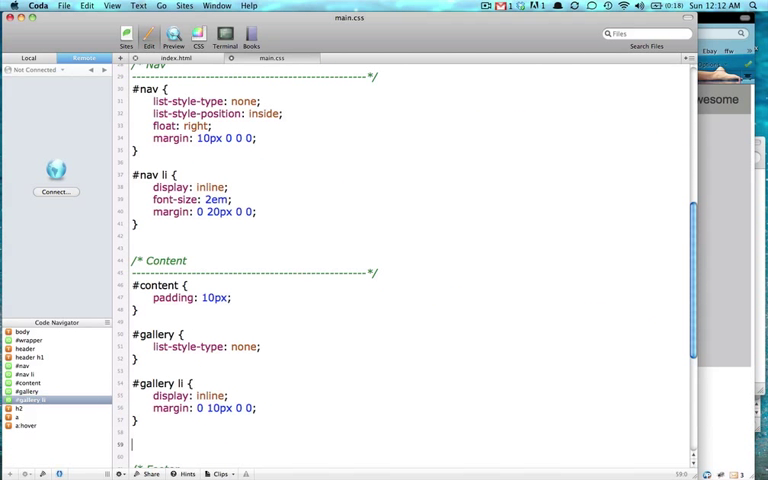
Give #gallery li a img a 3px solid #06f border
{"action": "type", "text": "$galler"}
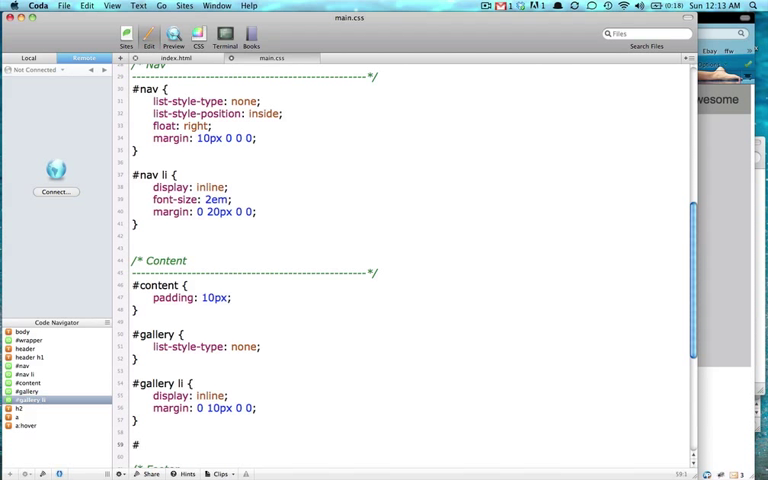
{"action": "type", "text": "#gallery li"}
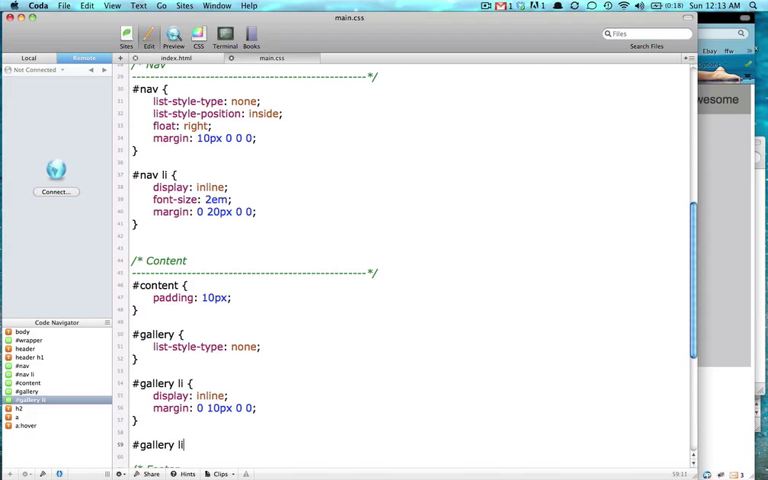
{"action": "type", "text": "a img {"}
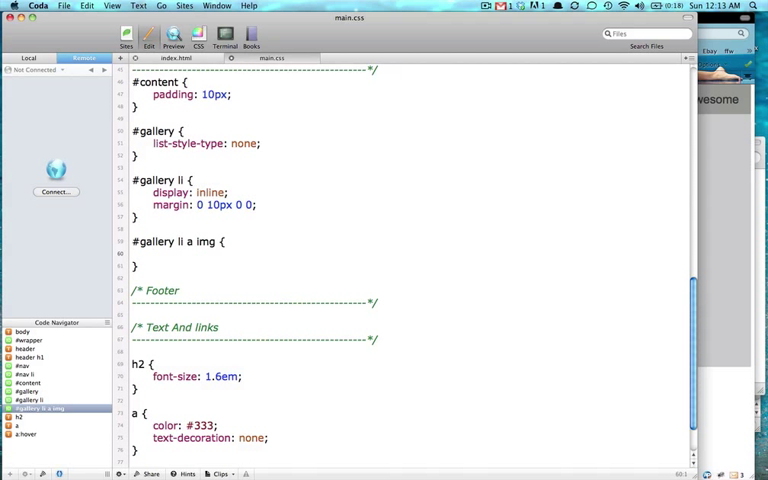
{"action": "type", "text": "border:"}
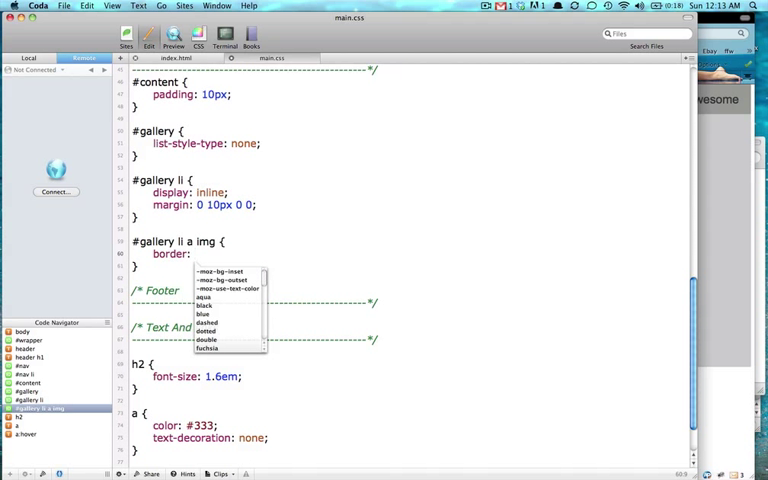
{"action": "type", "text": "3px"}
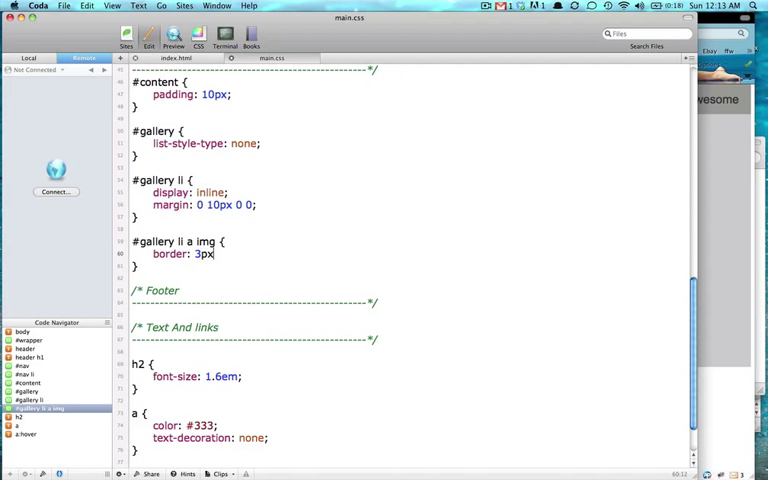
{"action": "type", "text": "solid"}
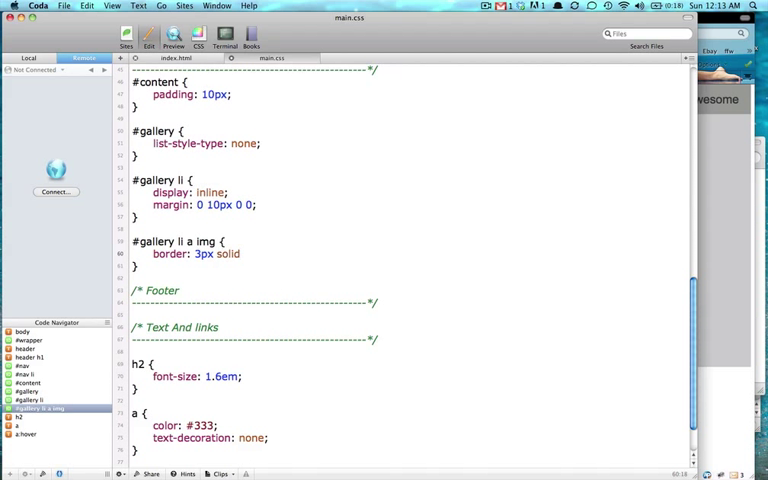
{"action": "type", "text": "#"}
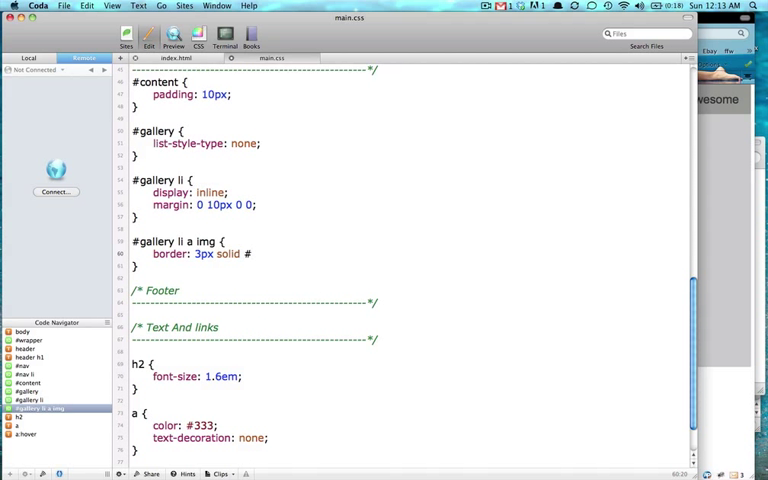
{"action": "type", "text": "06f;"}
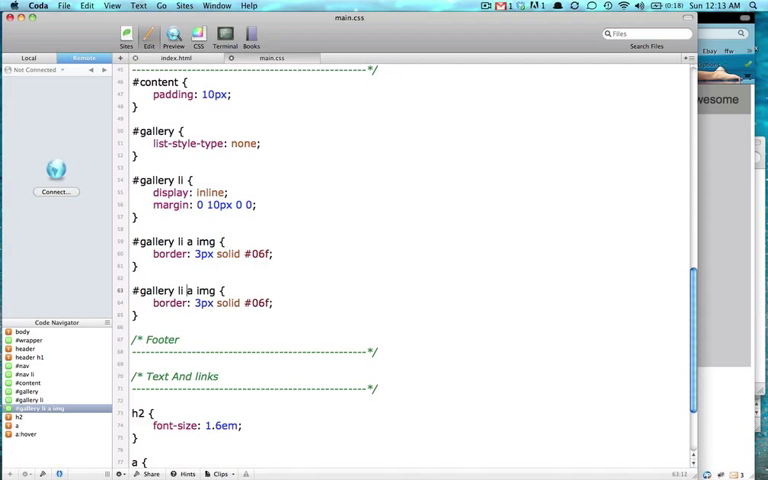
Add a :hover version of the image rule with a different border colour and preview it
{"action": "type", "text": ":hover"}
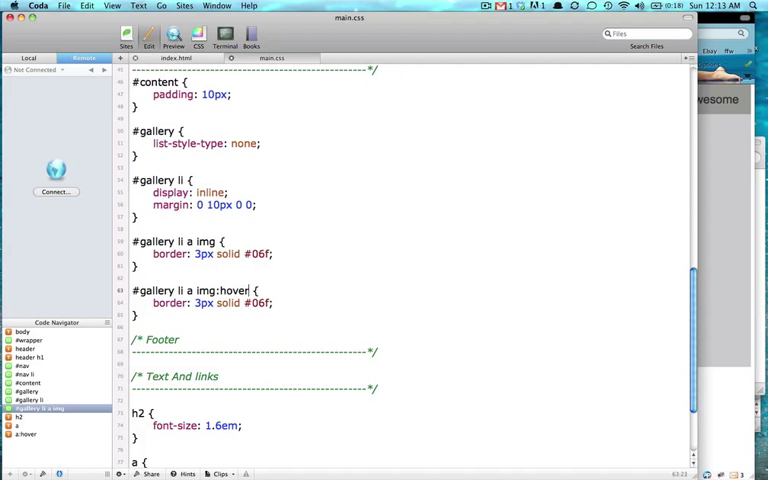
{"action": "key", "text": "BackSpace"}
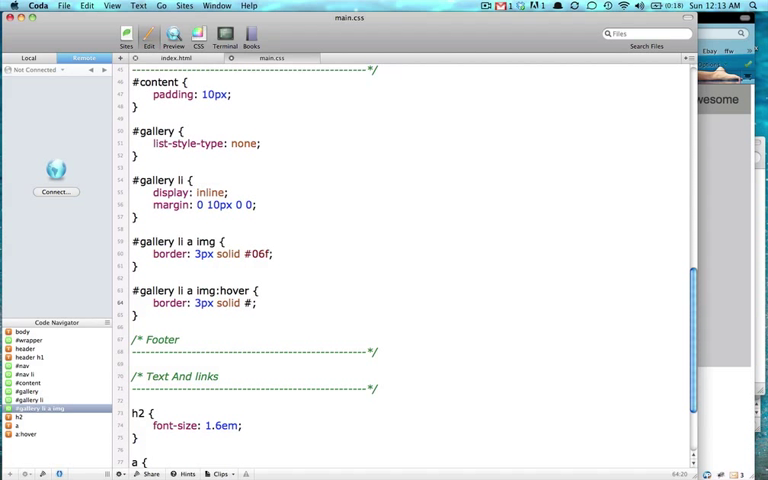
{"action": "left_click", "coordinate": [45, 417]}
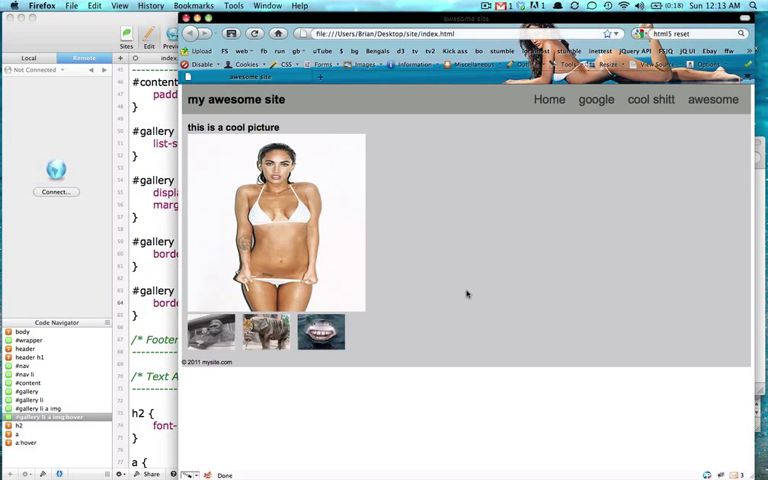
{"action": "mouse_move", "coordinate": [389, 330]}
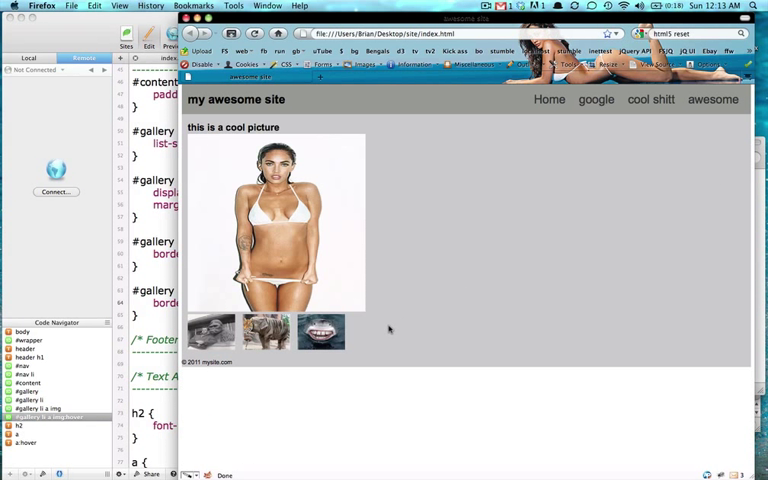
{"action": "mouse_move", "coordinate": [386, 337]}
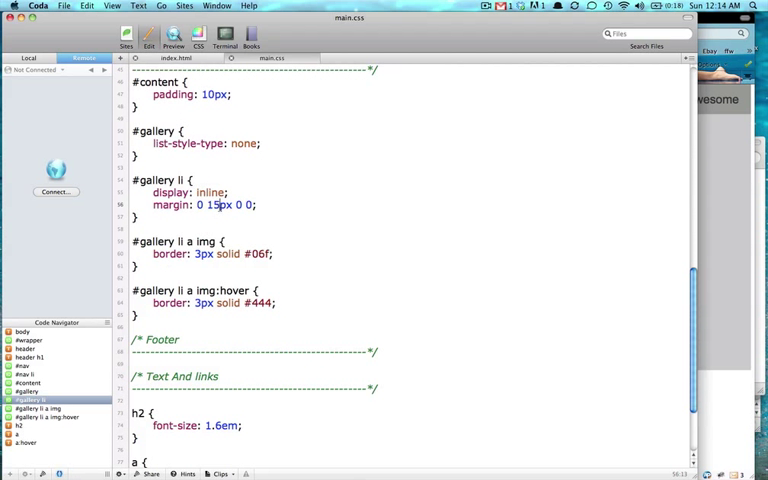
Widen the #gallery li right margin to 20px and add margin: 10px 0 0 0 to #gallery
{"action": "type", "text": "20"}
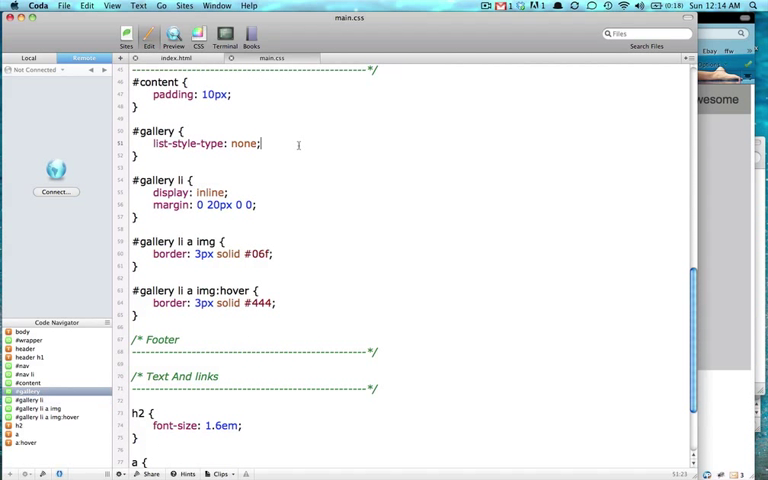
{"action": "type", "text": "margin:"}
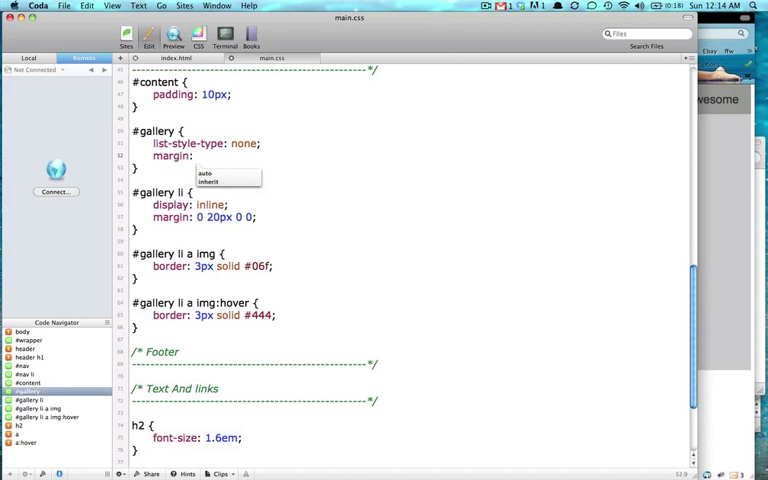
{"action": "type", "text": "10px 0 0 0"}
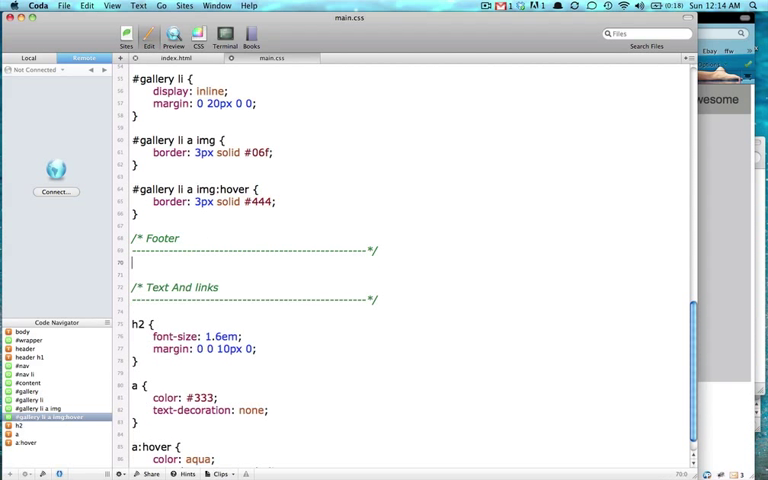
Add a footer p rule at 1.4em and a p rule with #444 colour and font size
{"action": "type", "text": "footer {}"}
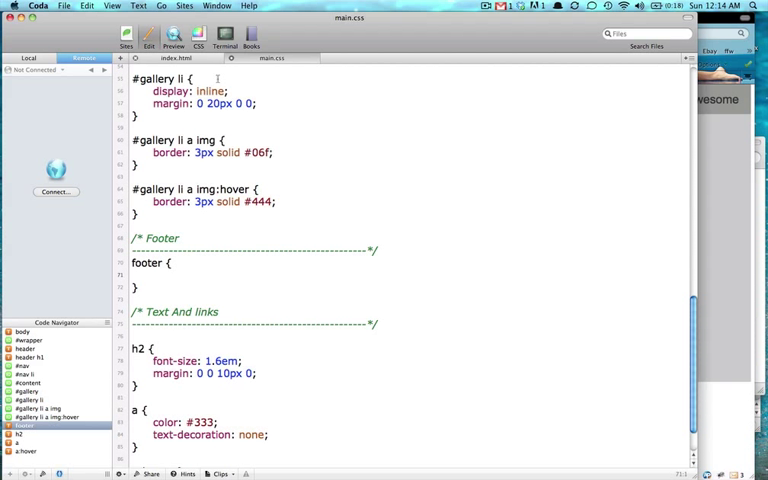
{"action": "left_click", "coordinate": [168, 263]}
{"action": "type", "text": "p "}
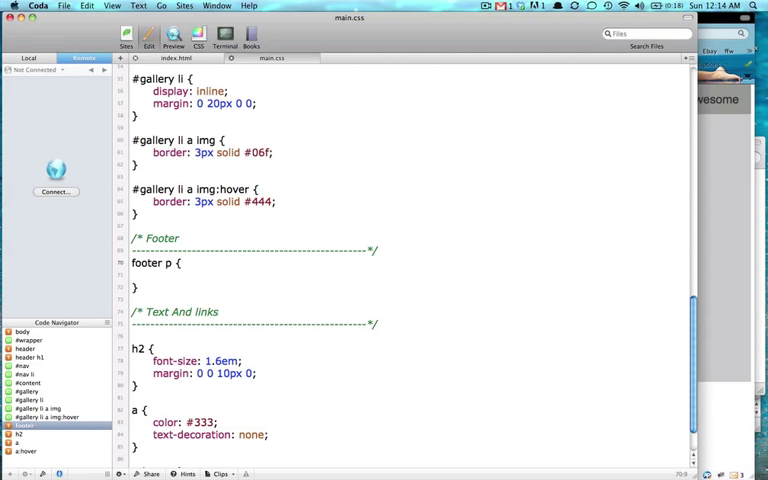
{"action": "type", "text": "font-size: 2"}
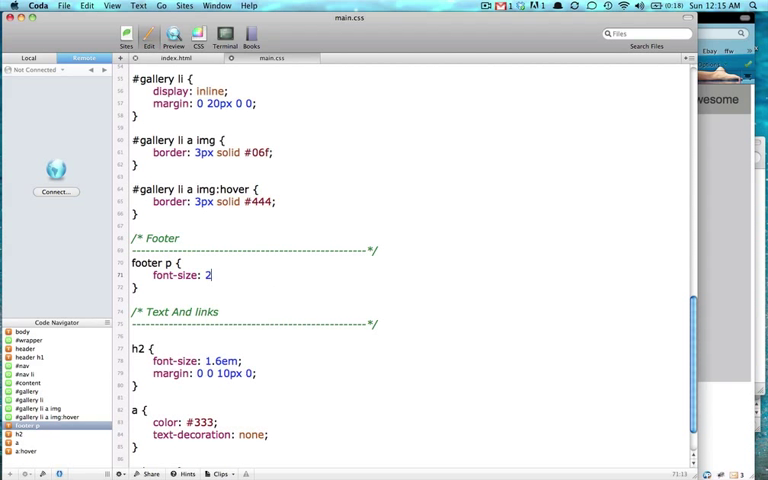
{"action": "type", "text": ".4em;"}
{"action": "left_click", "coordinate": [409, 336]}
{"action": "type", "text": "p {"}
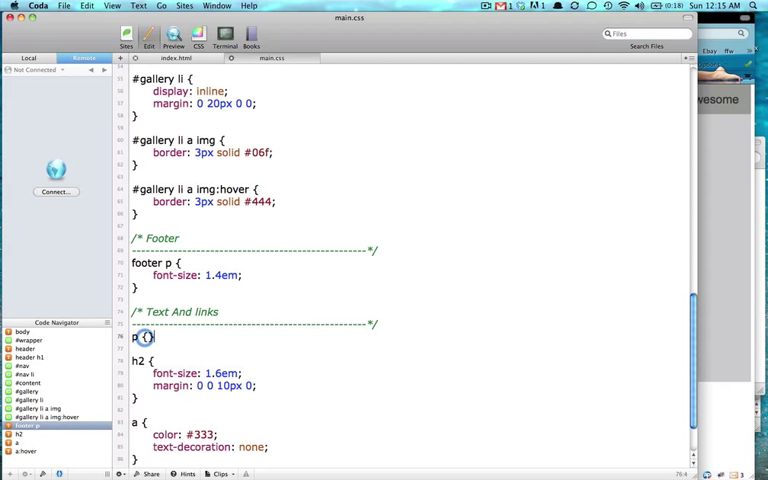
{"action": "type", "text": "color: #44;"}
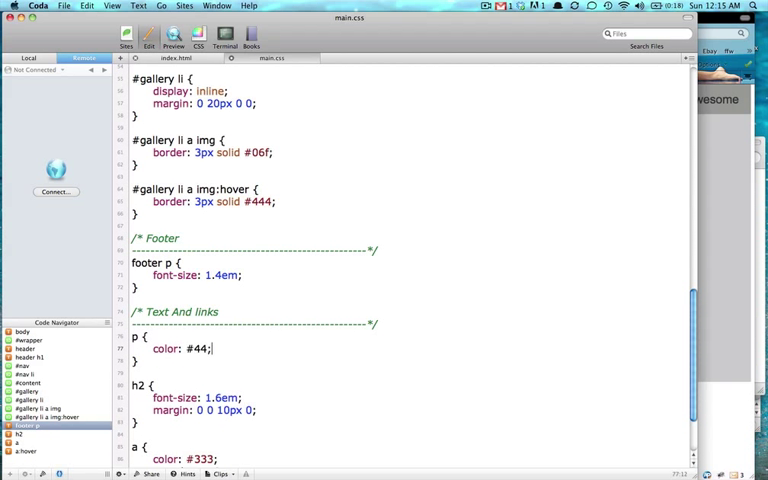
{"action": "type", "text": "font-"}
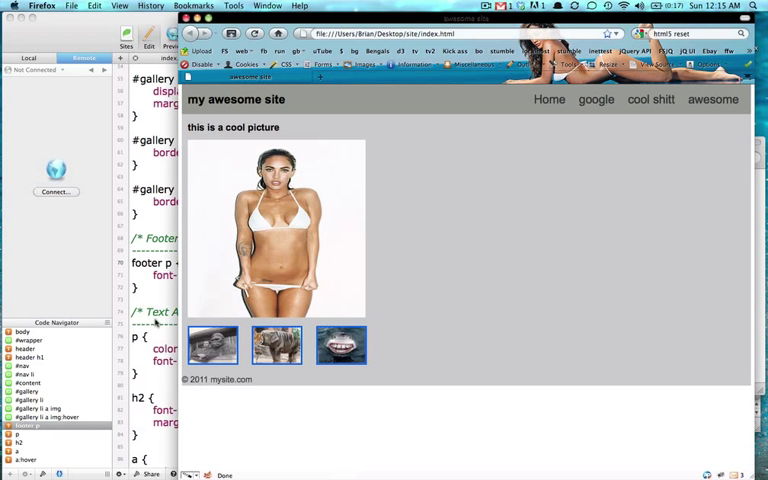
Add text-align: center to the footer p rule and bring the Firefox preview back up
{"action": "type", "text": "text-align: center;"}
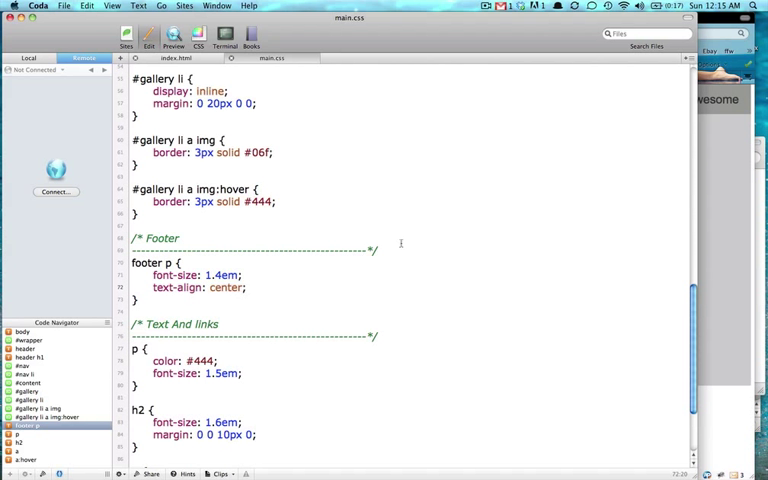
{"action": "left_click", "coordinate": [173, 41]}
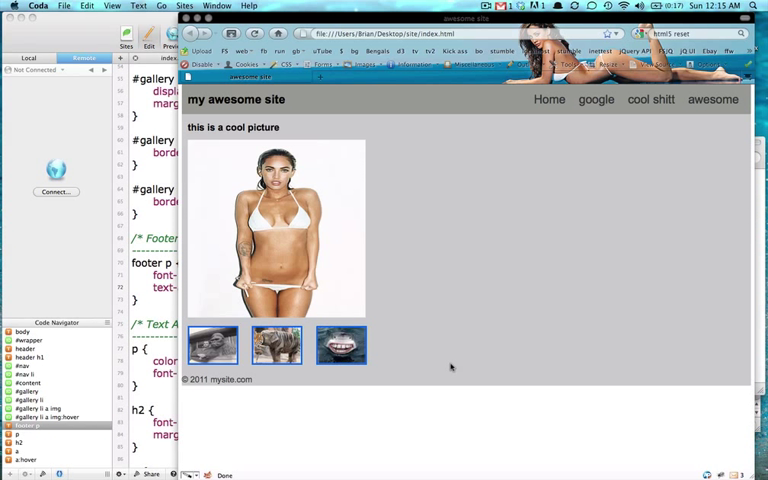
{"action": "mouse_move", "coordinate": [454, 372]}
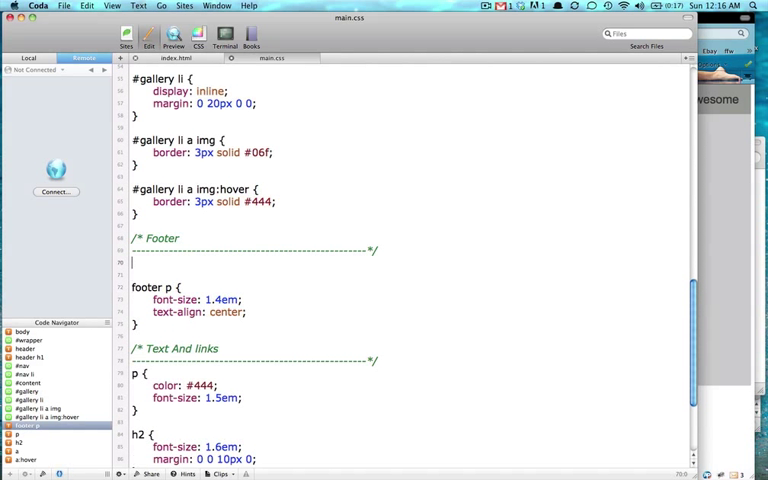
Add a footer rule with background-color #999
{"action": "type", "text": "footer {"}
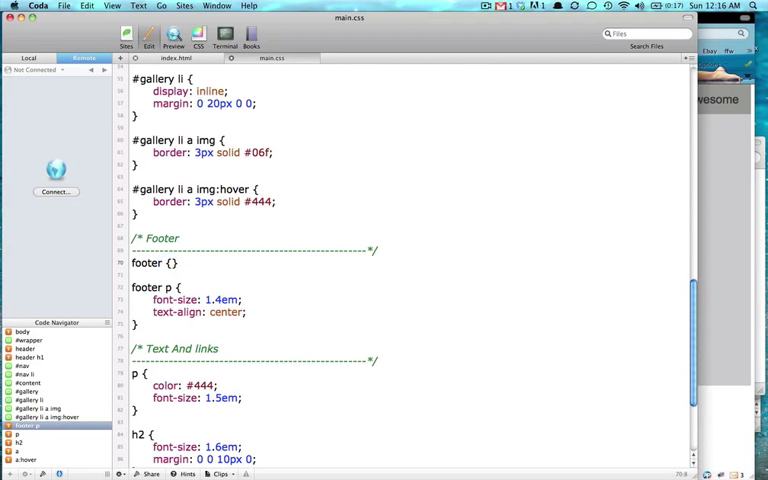
{"action": "type", "text": "background-color: #"}
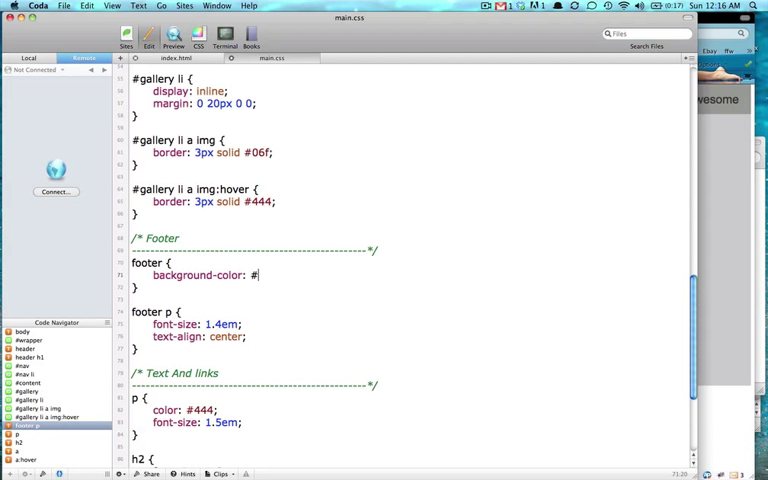
{"action": "type", "text": "999;"}
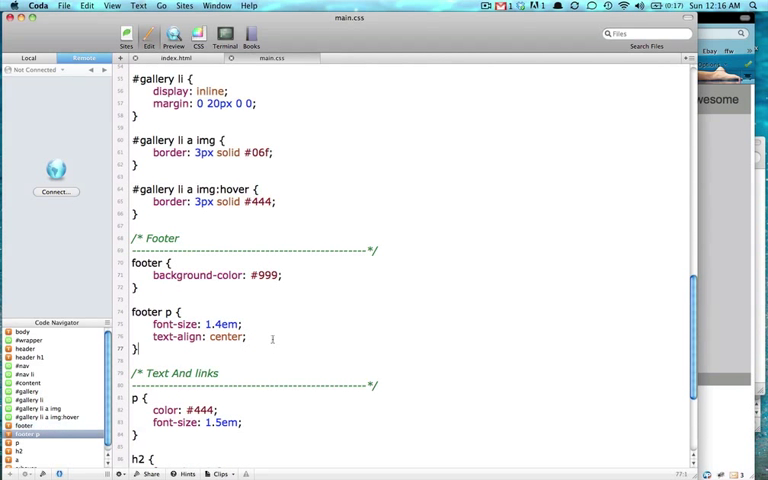
Give footer paragraphs padding: 10px 0
{"action": "type", "text": "padding:"}
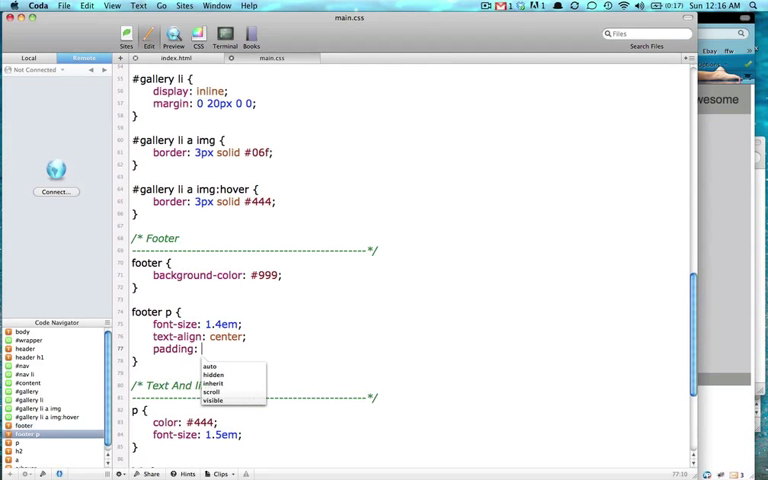
{"action": "type", "text": "10px 0;"}
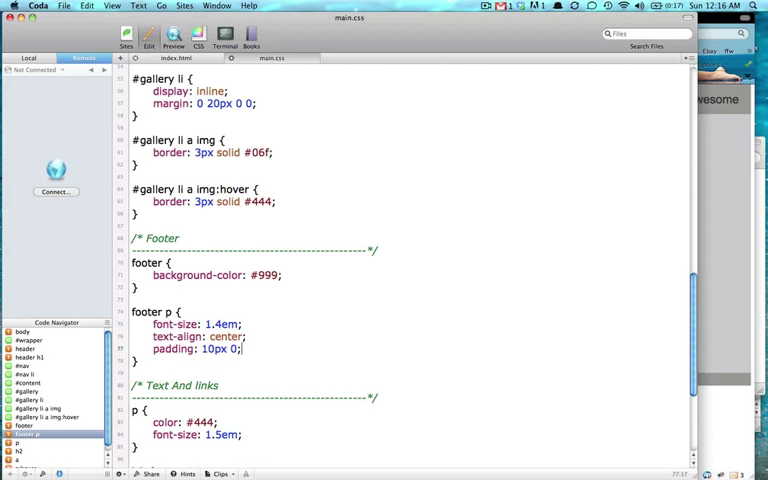
{"action": "type", "text": "padding: 1"}
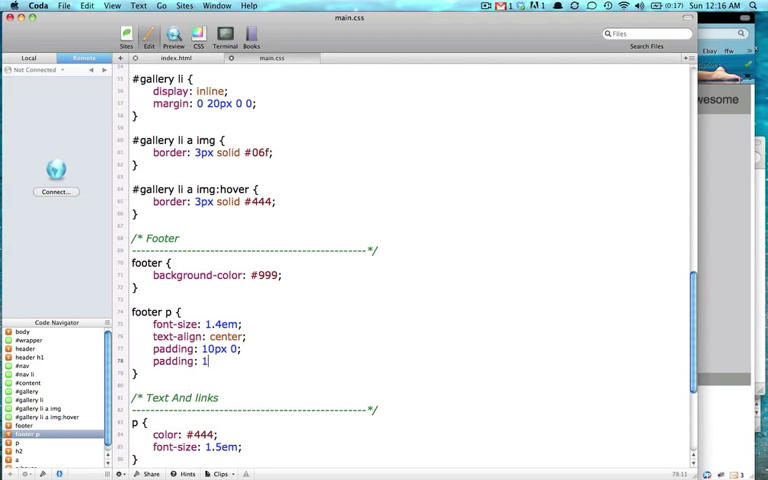
{"action": "type", "text": "0px 0"}
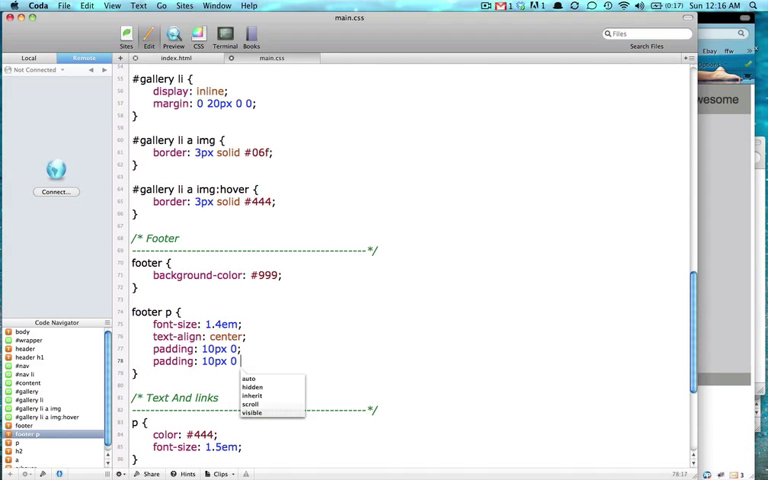
{"action": "type", "text": "10px 0"}
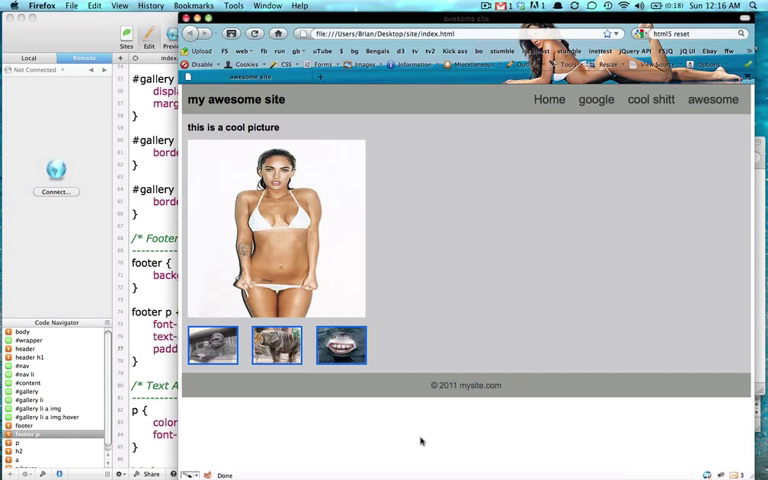
{"action": "mouse_move", "coordinate": [590, 114]}
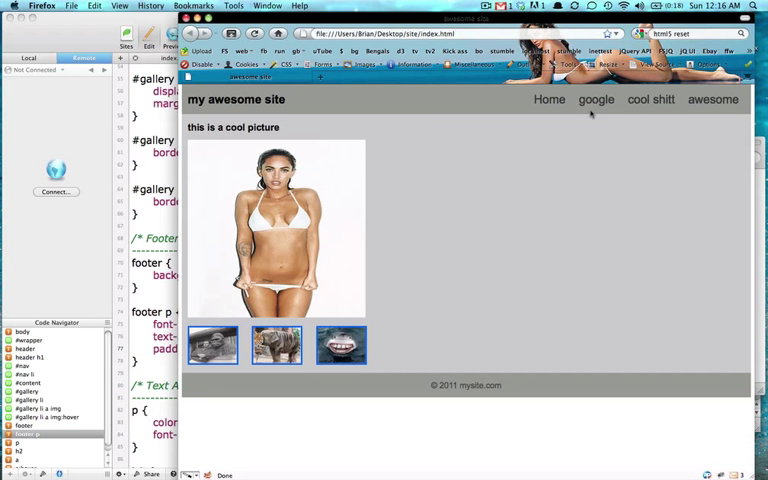